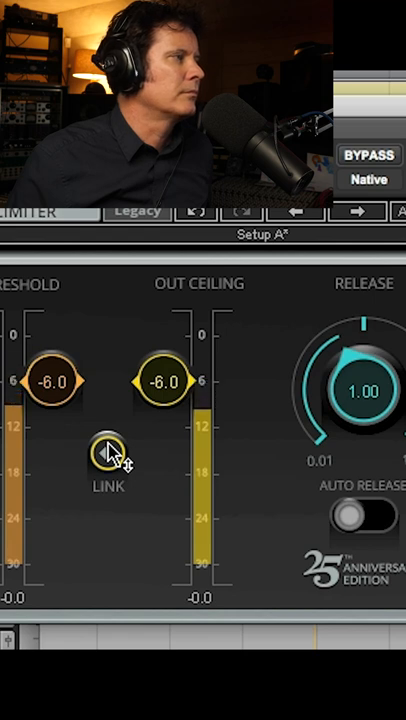
{"action": "left_click", "coordinate": [370, 155]}
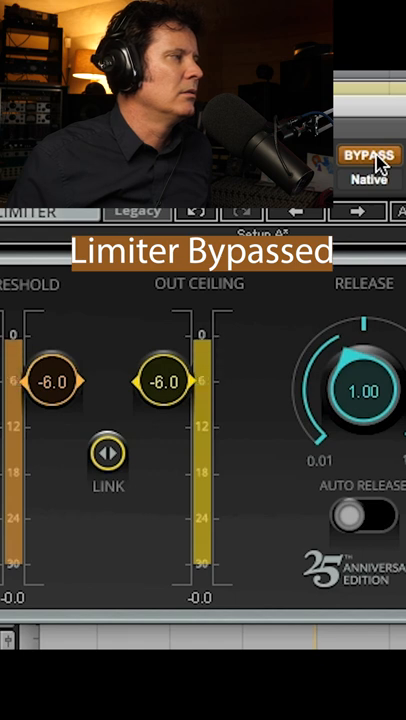
{"action": "left_click", "coordinate": [369, 155]}
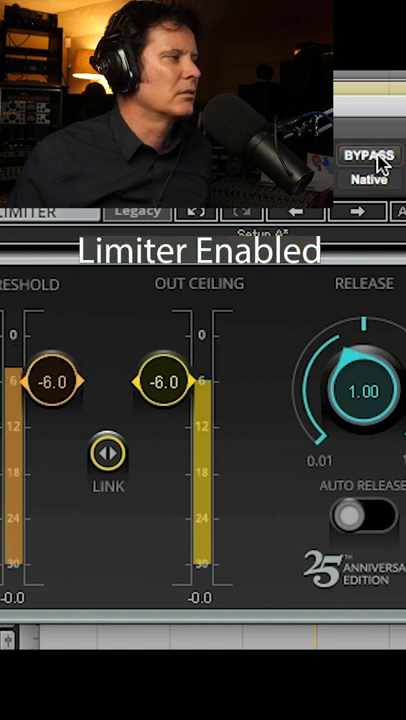